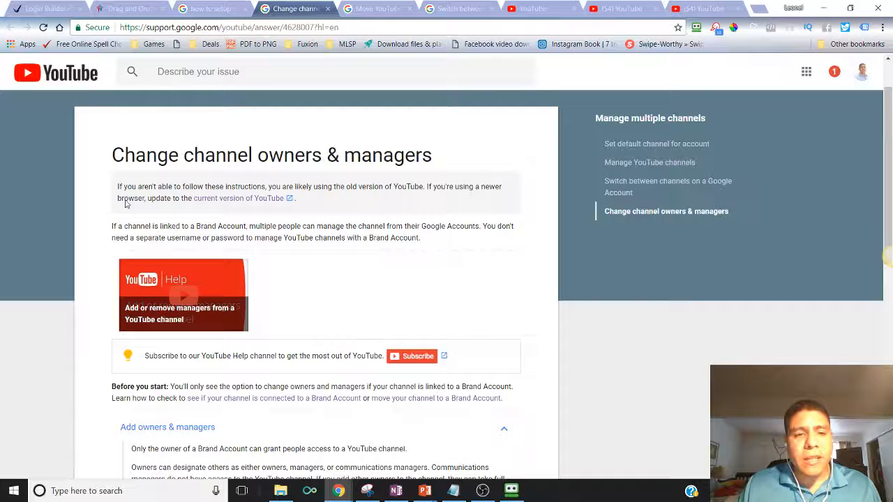
Read down the article past its title to the numbered Add owners & managers steps.
{"action": "scroll", "scroll_direction": "down", "scroll_amount": 3}
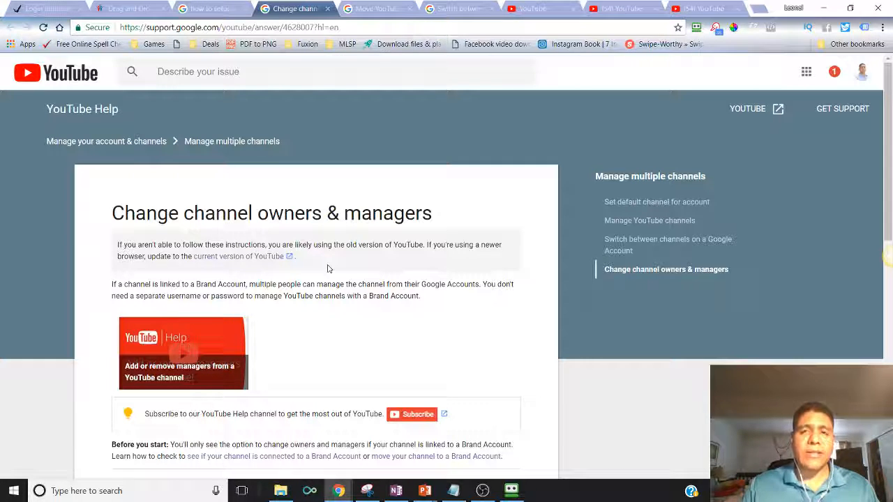
{"action": "scroll", "scroll_direction": "down", "scroll_amount": 3}
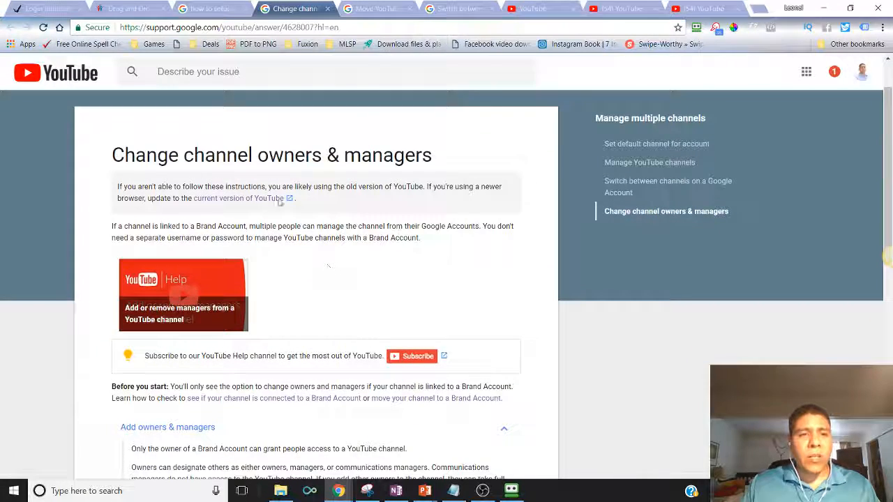
{"action": "left_click_drag", "start_coordinate": [205, 155], "coordinate": [343, 154]}
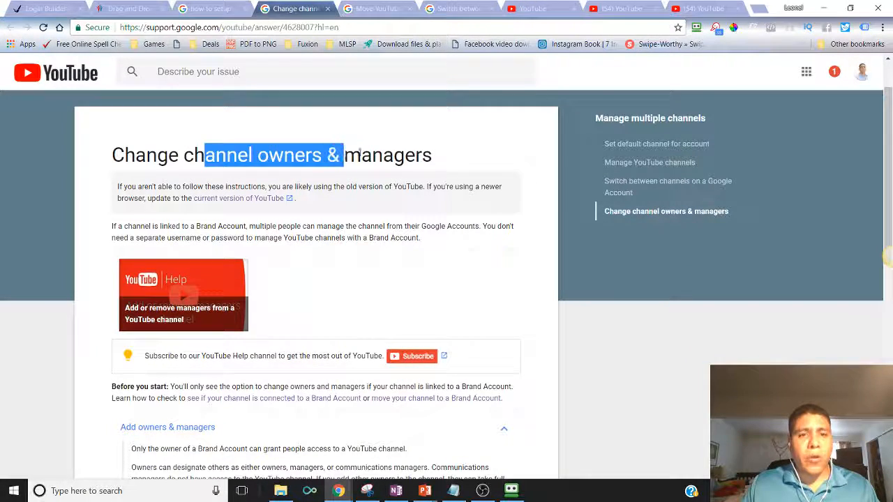
{"action": "scroll", "scroll_direction": "down", "scroll_amount": 3}
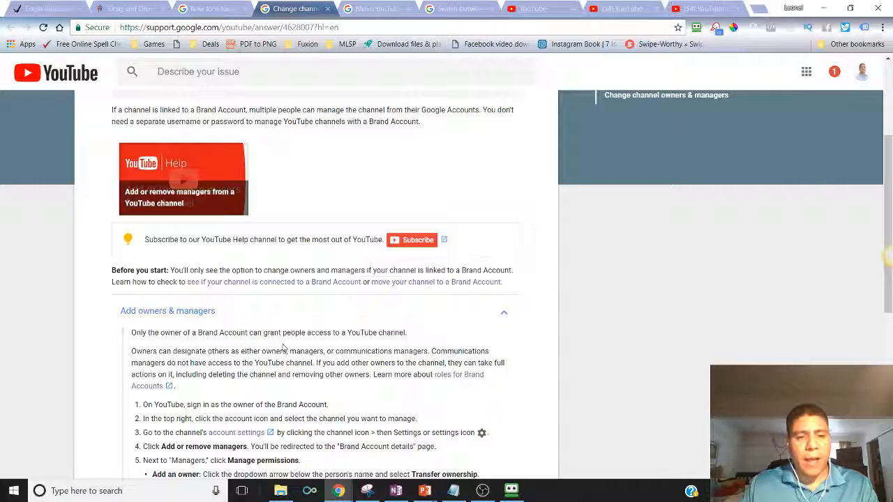
{"action": "left_click", "coordinate": [59, 9]}
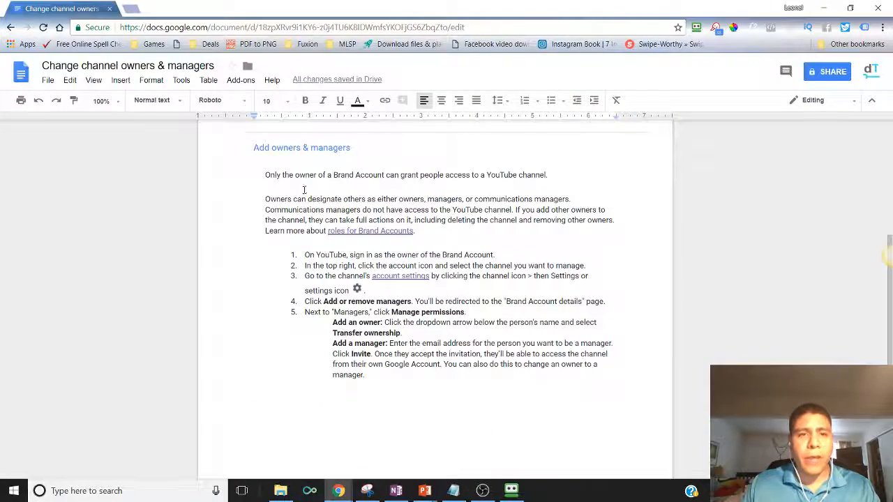
{"action": "left_click", "coordinate": [293, 8]}
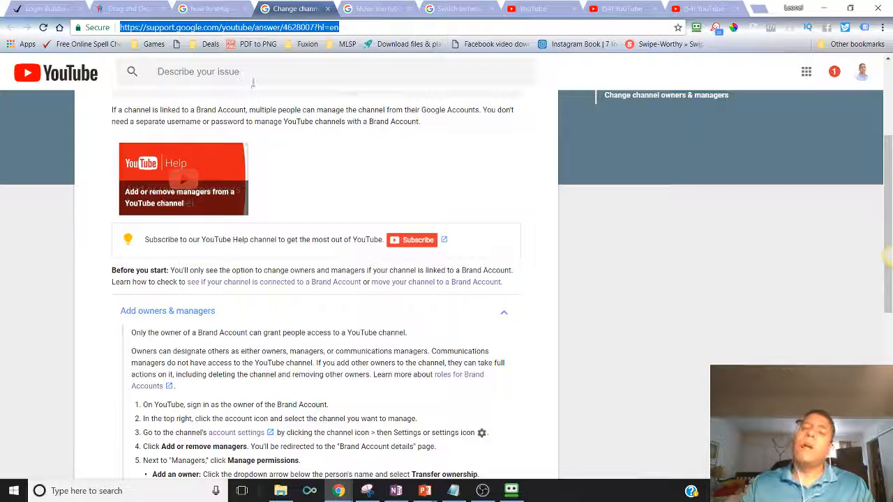
{"action": "mouse_move", "coordinate": [244, 185]}
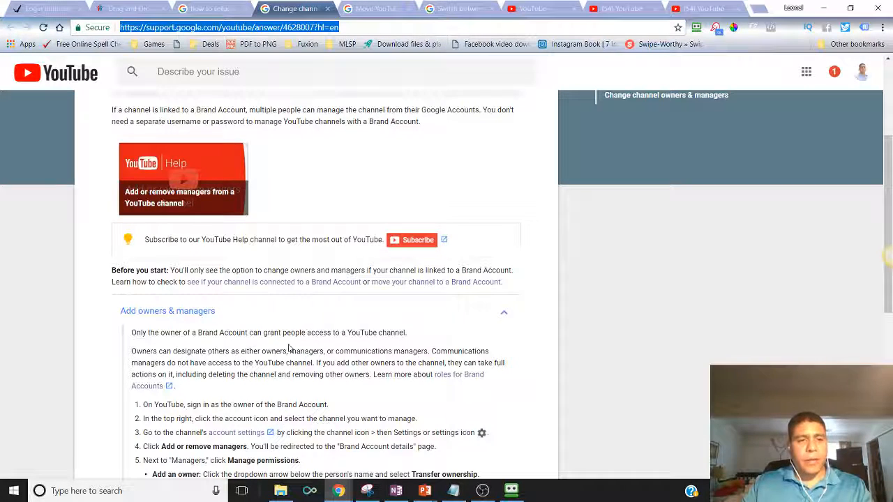
{"action": "scroll", "scroll_direction": "down", "scroll_amount": 3}
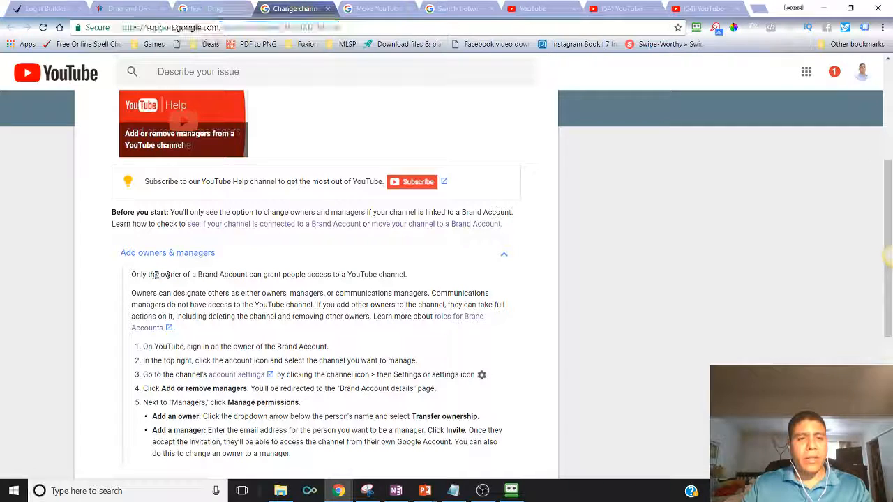
{"action": "left_click_drag", "start_coordinate": [156, 273], "coordinate": [250, 273]}
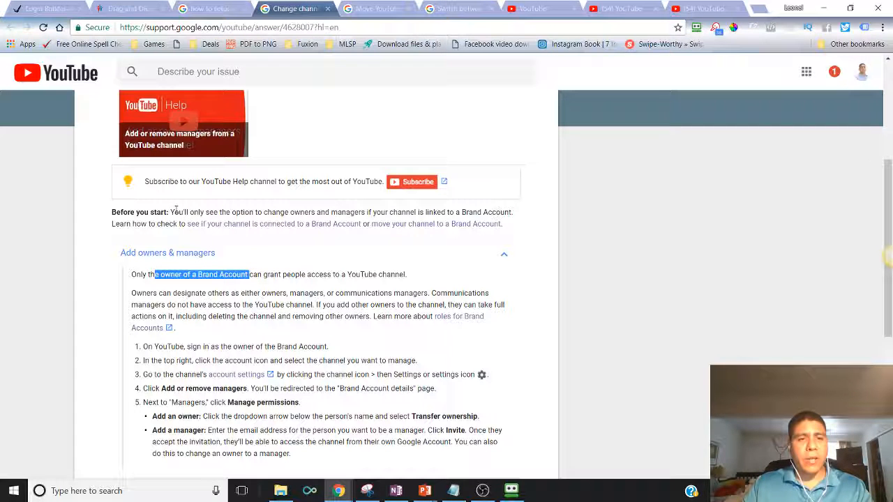
{"action": "left_click_drag", "start_coordinate": [173, 213], "coordinate": [346, 213]}
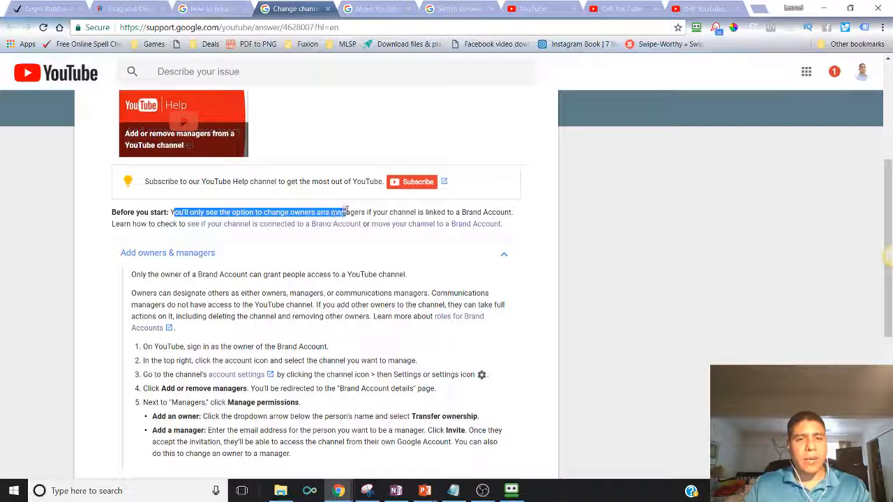
{"action": "left_click_drag", "start_coordinate": [341, 212], "coordinate": [405, 212]}
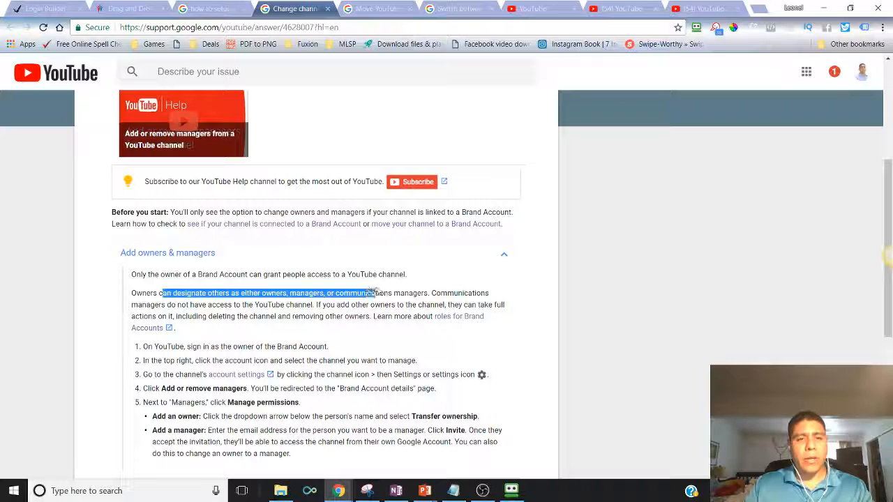
{"action": "double_click", "coordinate": [466, 293]}
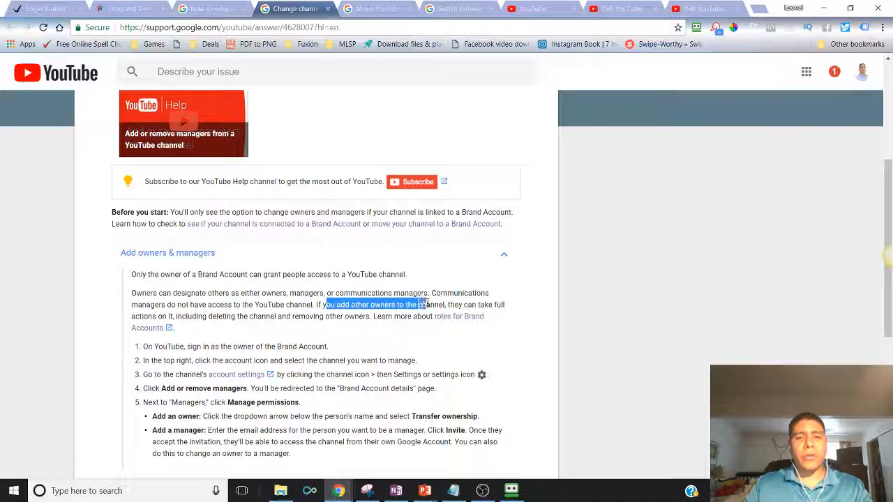
{"action": "left_click_drag", "start_coordinate": [425, 305], "coordinate": [491, 305]}
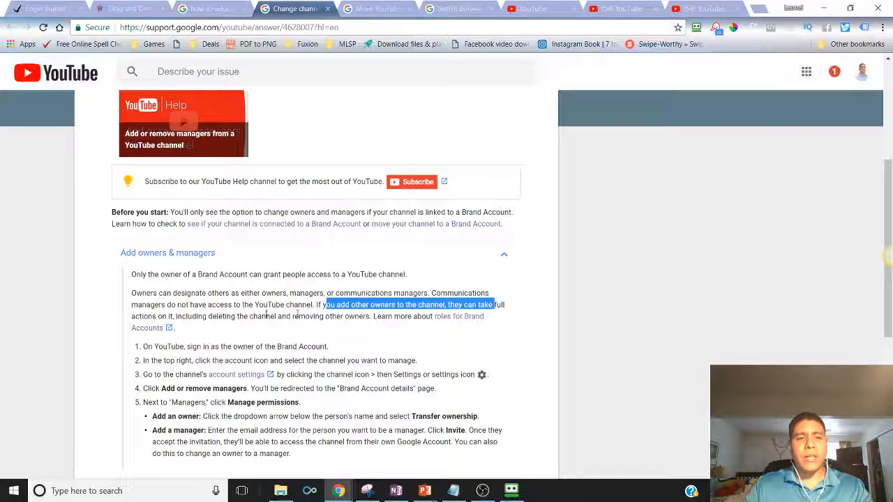
{"action": "left_click_drag", "start_coordinate": [324, 305], "coordinate": [342, 315]}
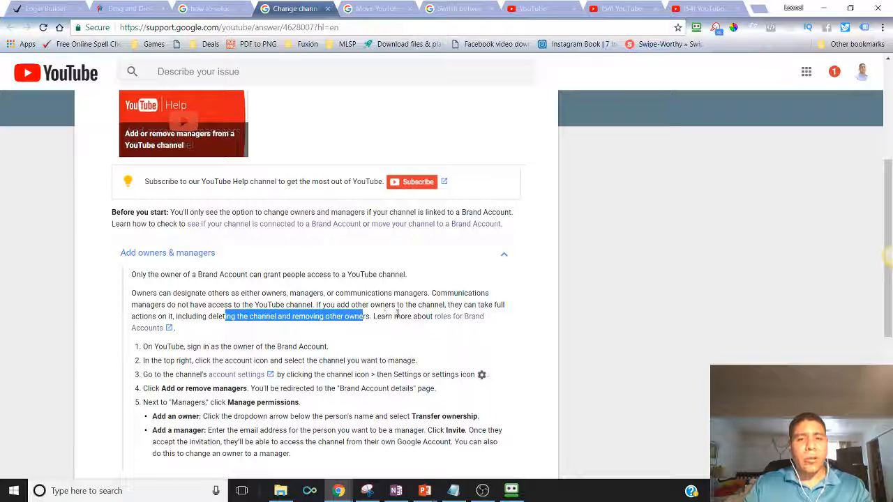
Open the 'roles for Brand Accounts' link in a new tab and switch to that Owners and managers of listings article.
{"action": "right_click", "coordinate": [461, 315]}
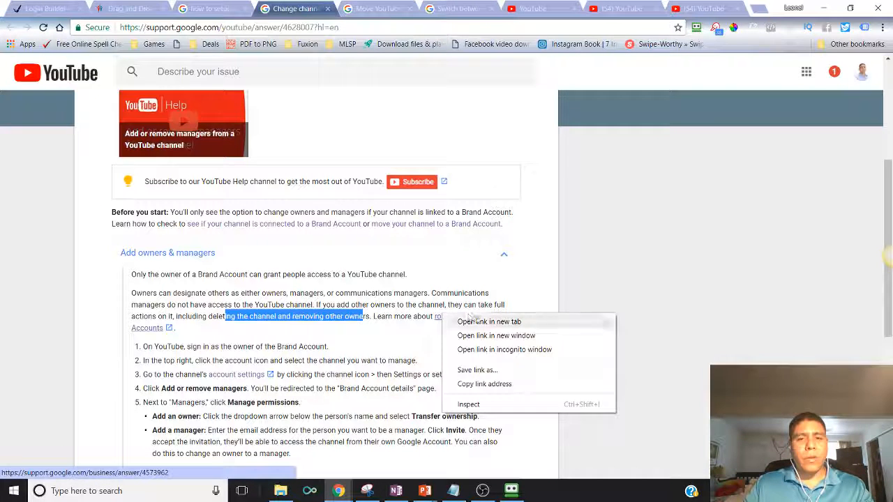
{"action": "left_click", "coordinate": [488, 321]}
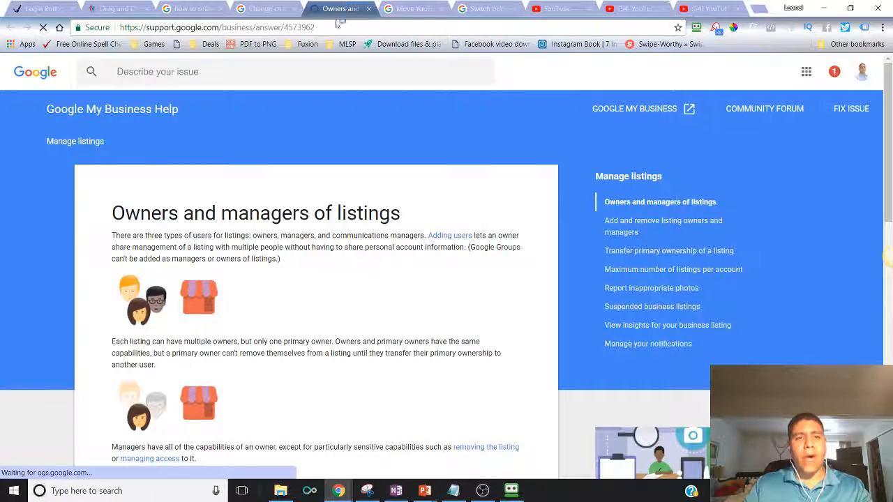
{"action": "left_click", "coordinate": [265, 8]}
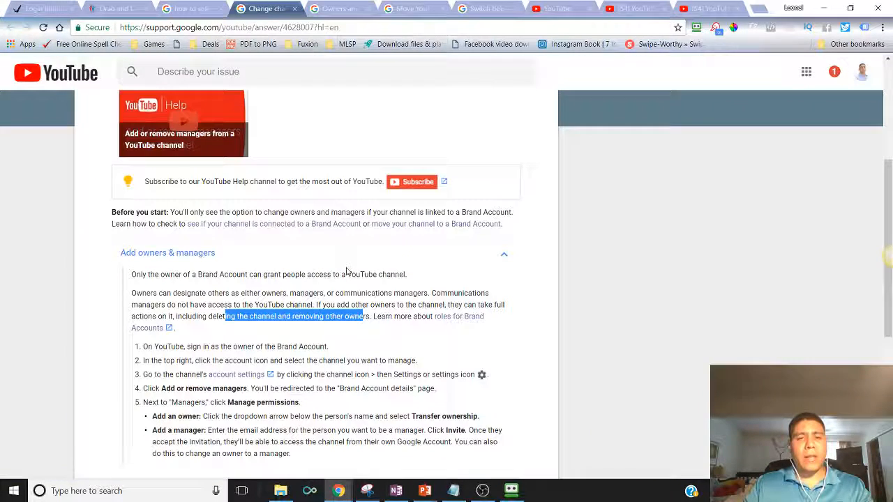
{"action": "left_click", "coordinate": [340, 8]}
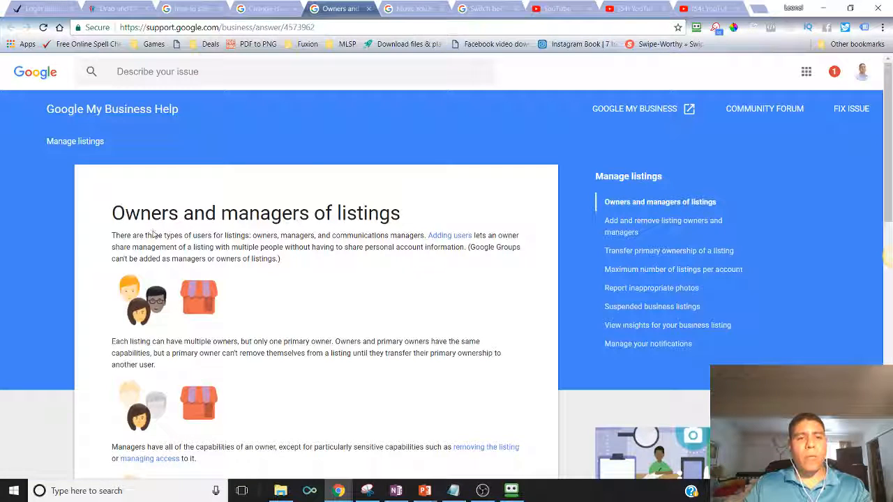
Read through the owner, manager and communications manager roles, highlighting what communications managers can do.
{"action": "scroll", "scroll_direction": "down", "scroll_amount": 3}
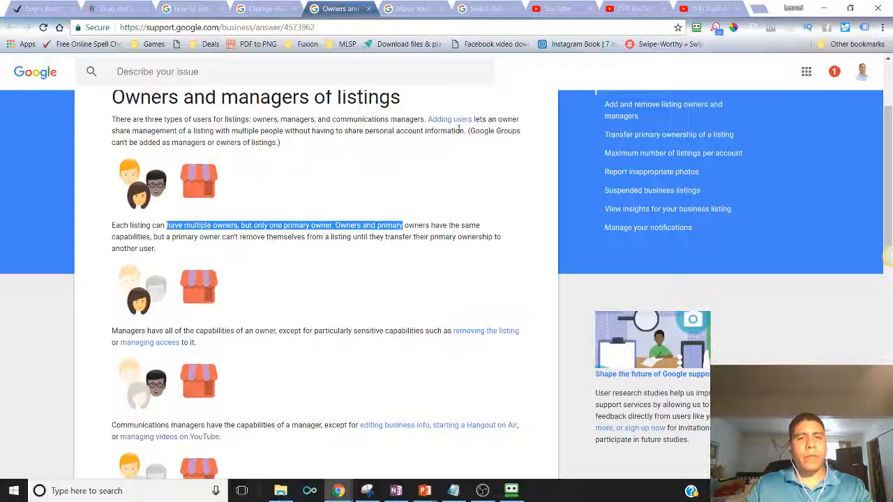
{"action": "scroll", "scroll_direction": "down", "scroll_amount": 3}
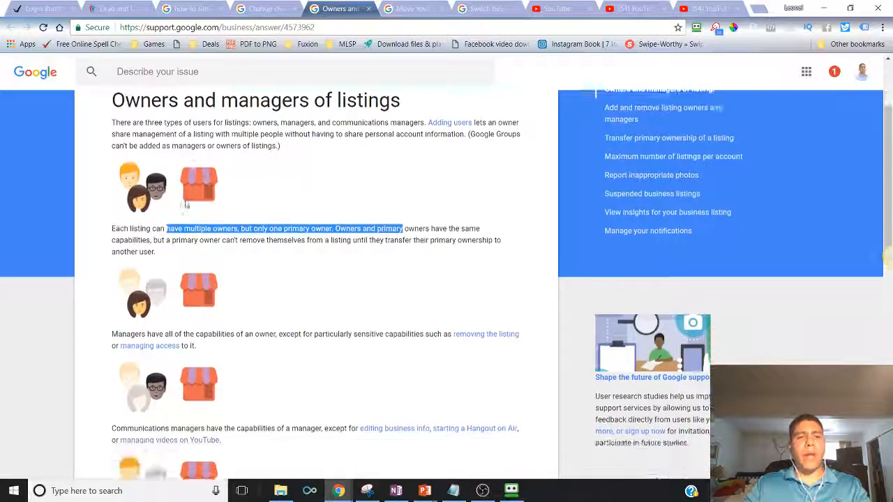
{"action": "scroll", "scroll_direction": "down", "scroll_amount": 3}
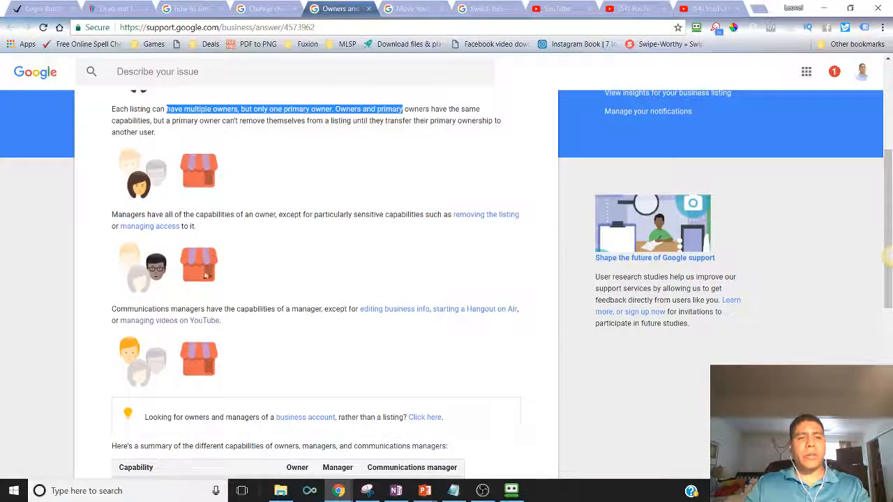
{"action": "left_click_drag", "start_coordinate": [142, 309], "coordinate": [318, 308]}
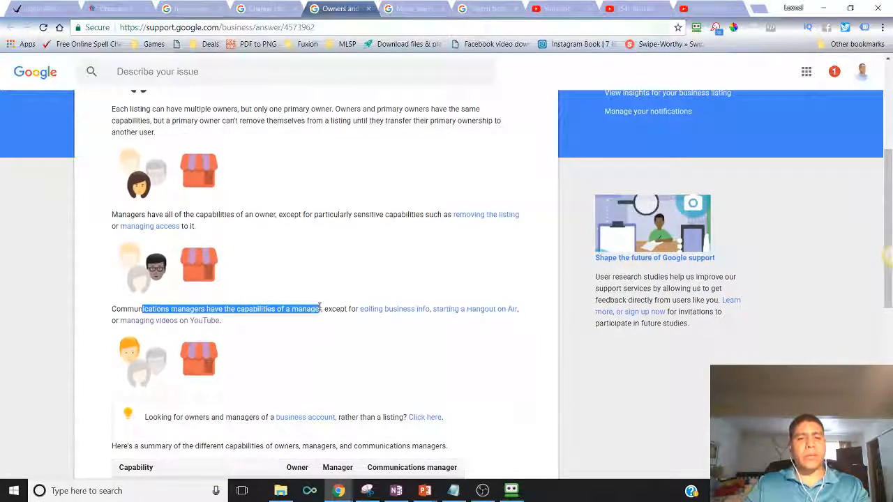
Highlight the step about selecting the channel, then show YouTube's account menu from the profile avatar.
{"action": "scroll", "scroll_direction": "down", "scroll_amount": 3}
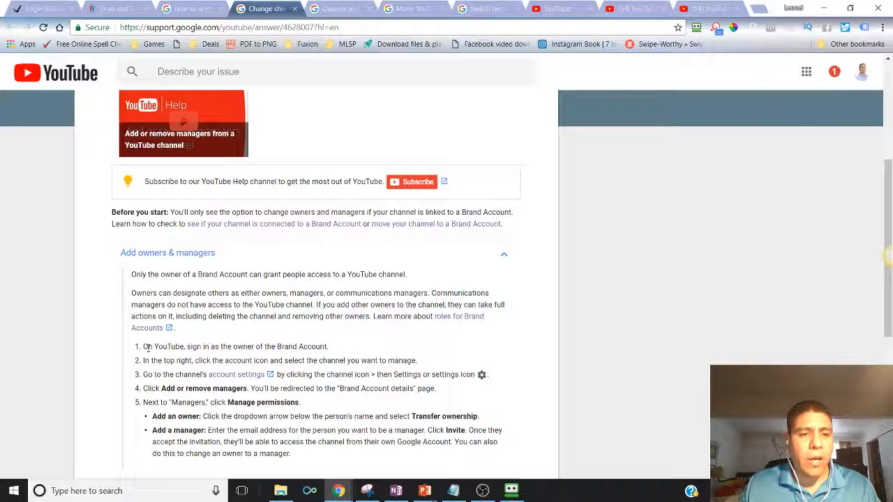
{"action": "left_click_drag", "start_coordinate": [145, 346], "coordinate": [328, 347]}
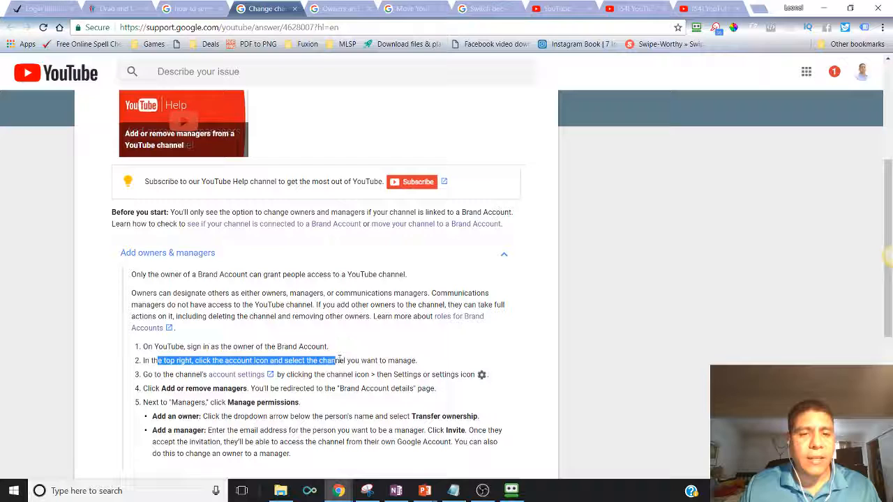
{"action": "left_click_drag", "start_coordinate": [335, 360], "coordinate": [397, 360]}
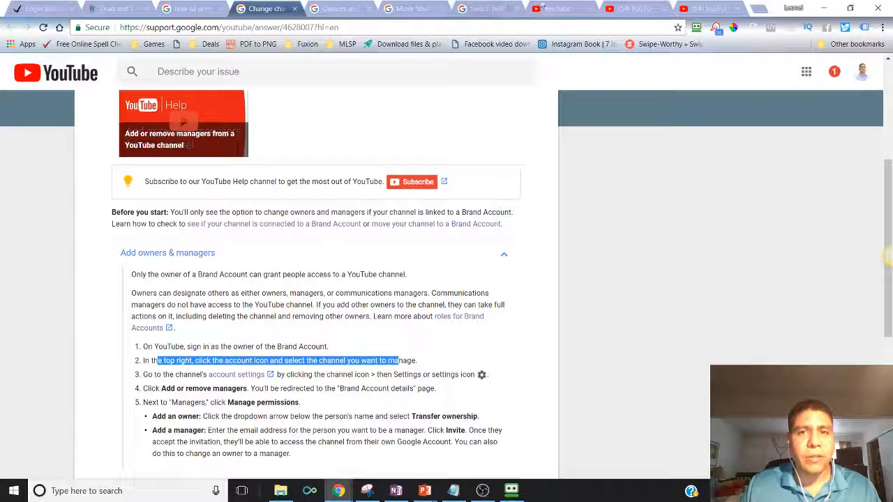
{"action": "left_click", "coordinate": [553, 8]}
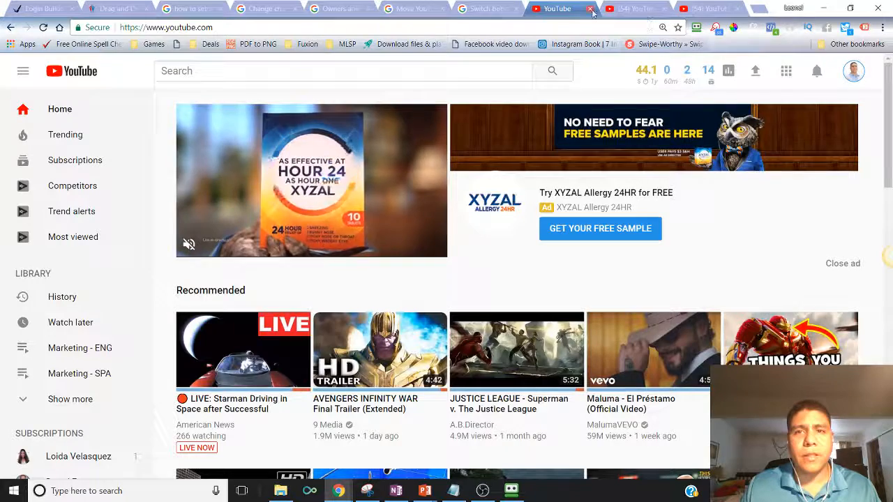
{"action": "left_click", "coordinate": [854, 70]}
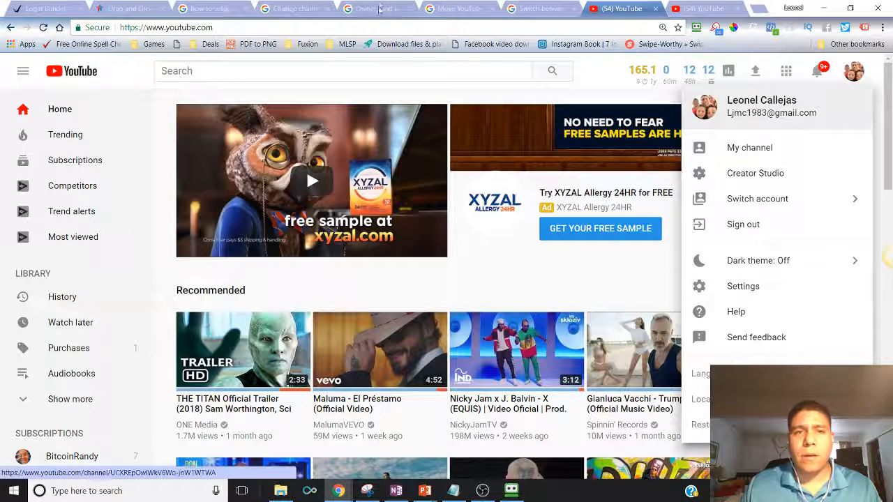
Back in the help article, re-highlight the step about choosing the channel.
{"action": "left_click", "coordinate": [377, 8]}
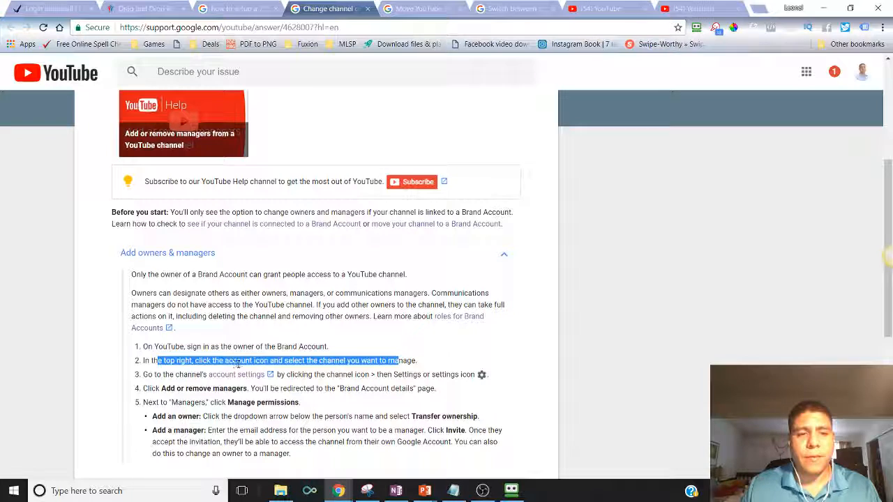
{"action": "left_click", "coordinate": [314, 360]}
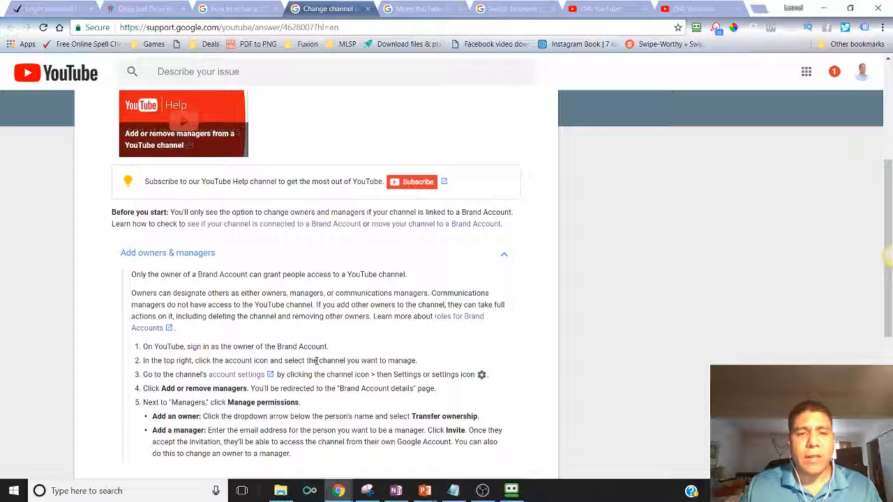
{"action": "left_click_drag", "start_coordinate": [341, 360], "coordinate": [417, 360]}
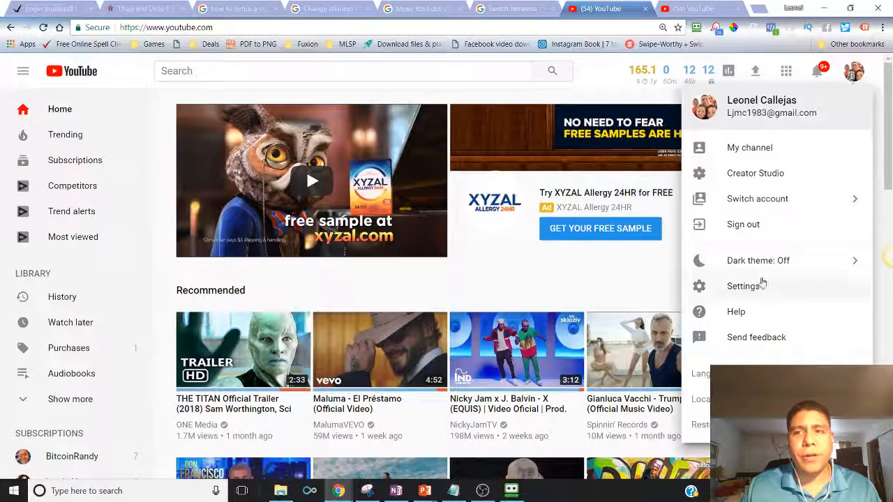
Reach YouTube account settings for the Leo Callejas brand channel, viewing its Overview with the Managers option.
{"action": "left_click", "coordinate": [742, 286]}
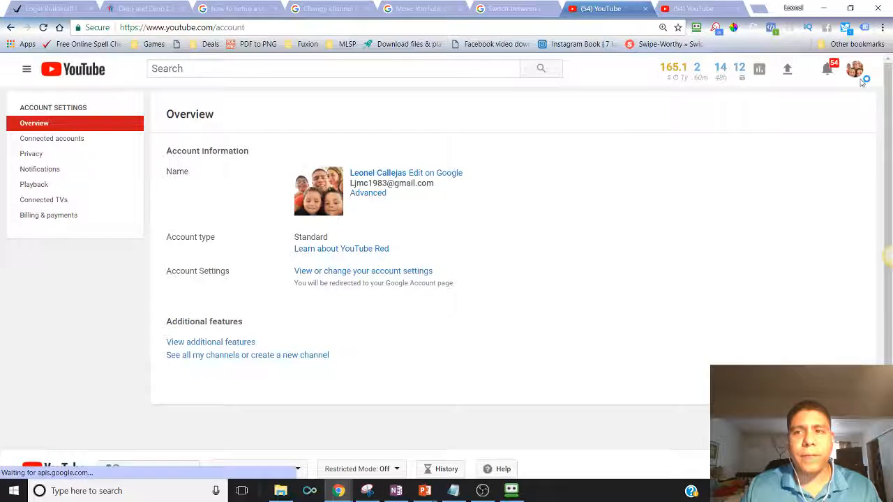
{"action": "left_click", "coordinate": [854, 68]}
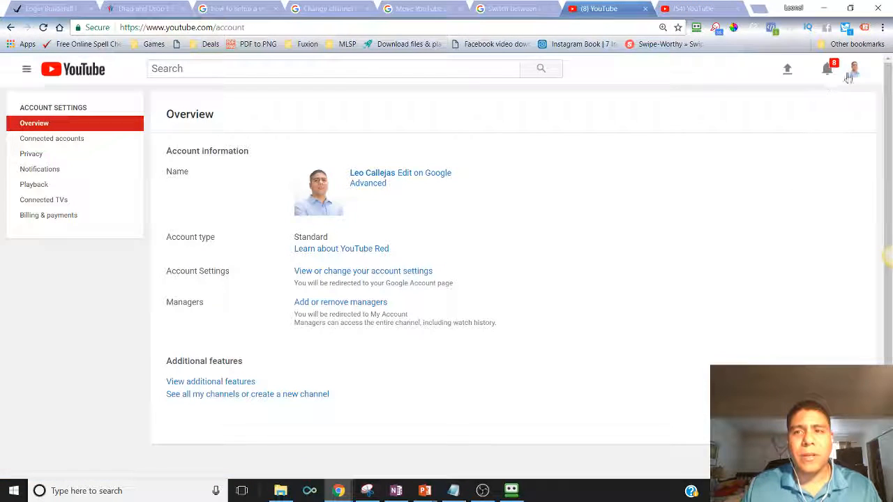
{"action": "left_click", "coordinate": [854, 69]}
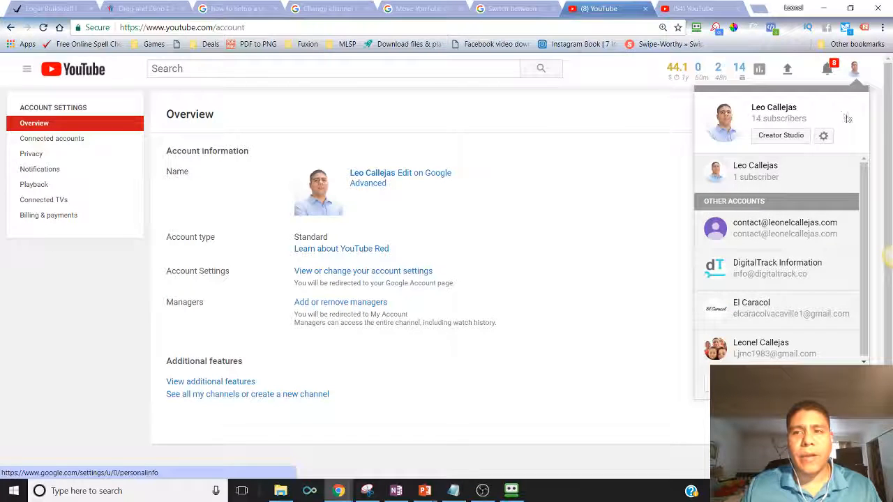
{"action": "left_click", "coordinate": [631, 210]}
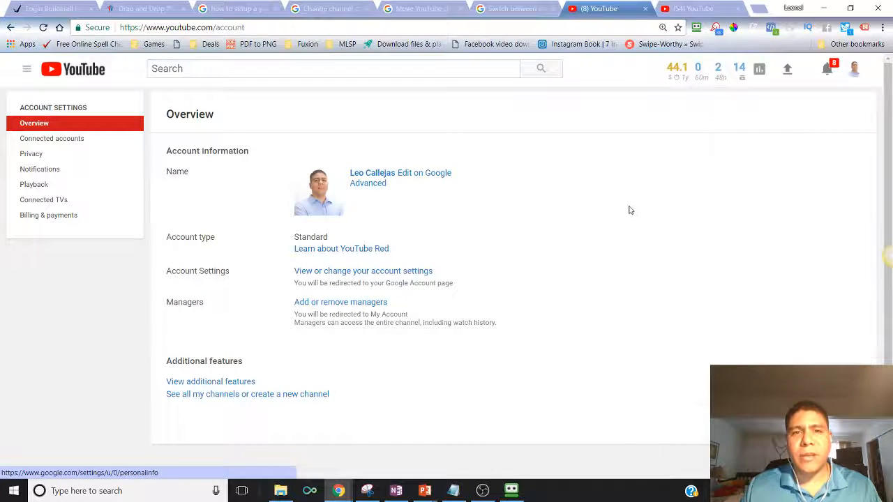
{"action": "mouse_move", "coordinate": [444, 287]}
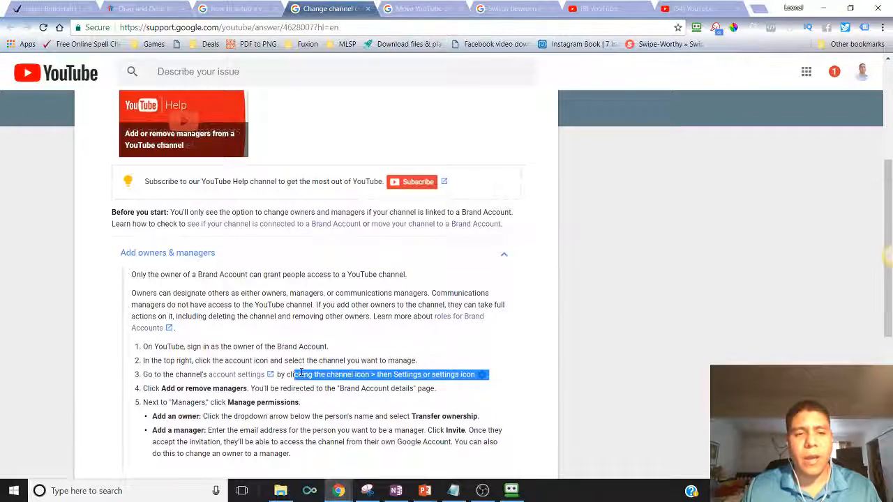
{"action": "scroll", "scroll_direction": "down", "scroll_amount": 3}
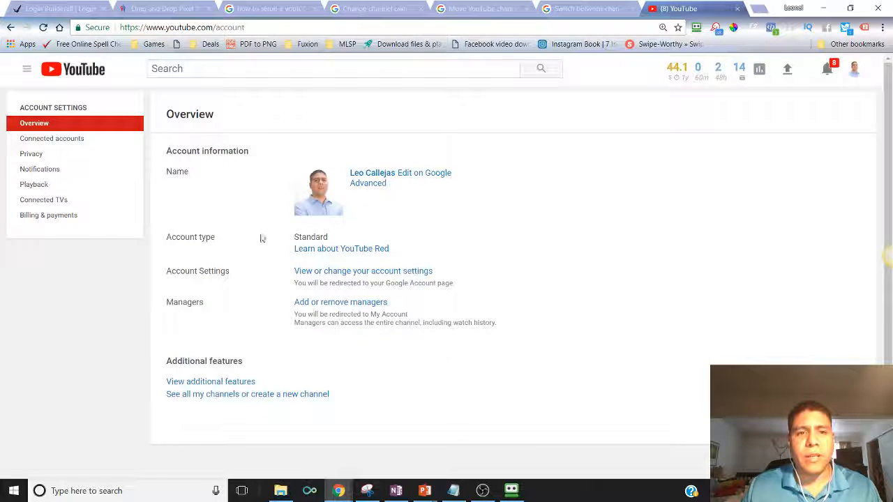
Go from Add or remove managers to the Brand Account's Manage Permissions and start adding a new user, viewing the assignable roles.
{"action": "left_click", "coordinate": [363, 271]}
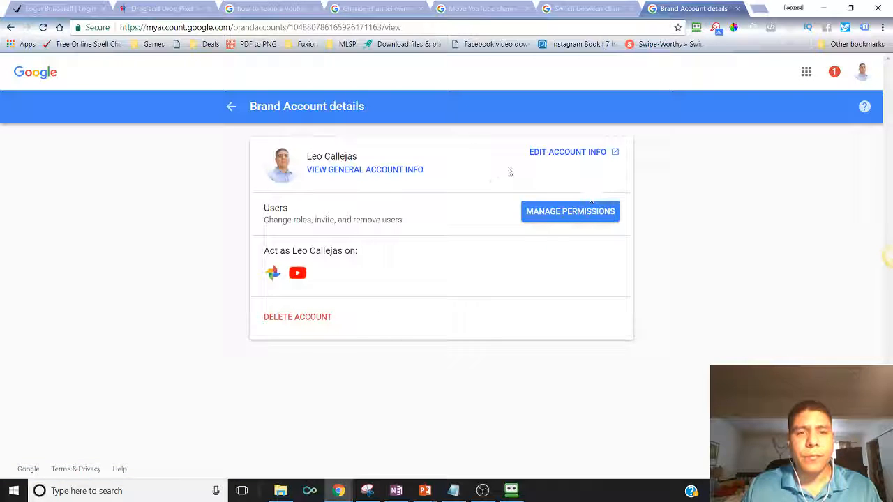
{"action": "mouse_move", "coordinate": [459, 255]}
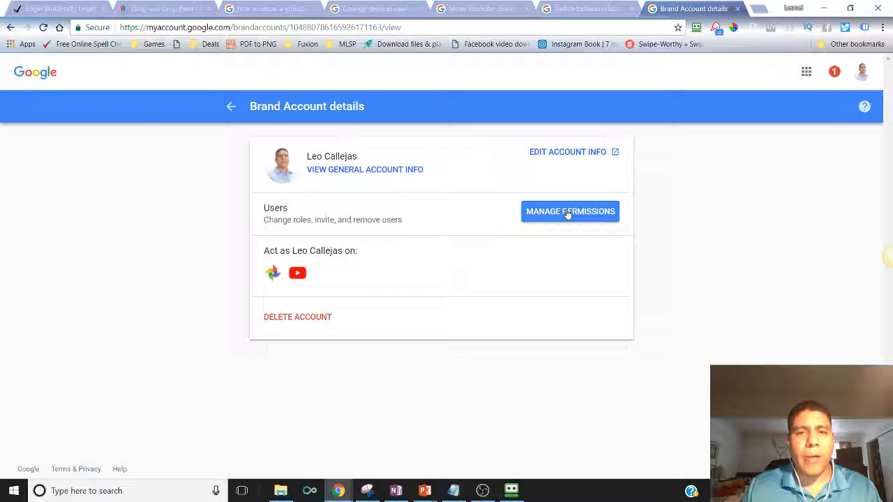
{"action": "left_click", "coordinate": [570, 212]}
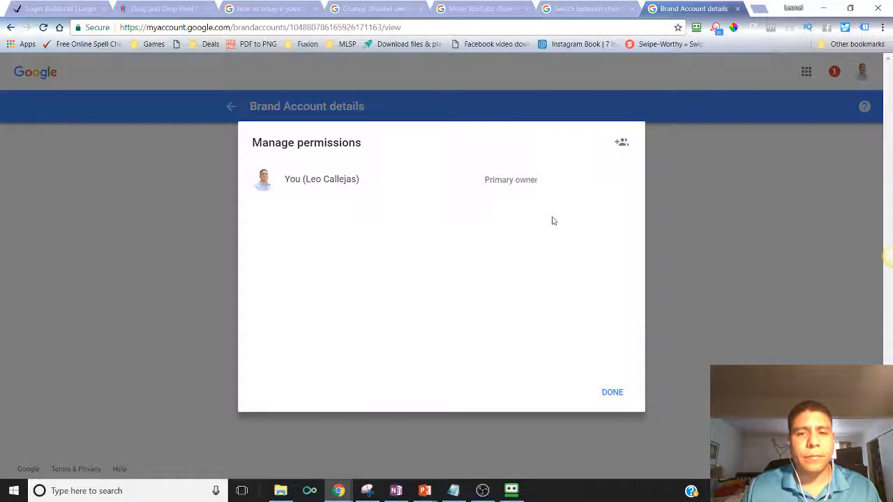
{"action": "left_click", "coordinate": [621, 143]}
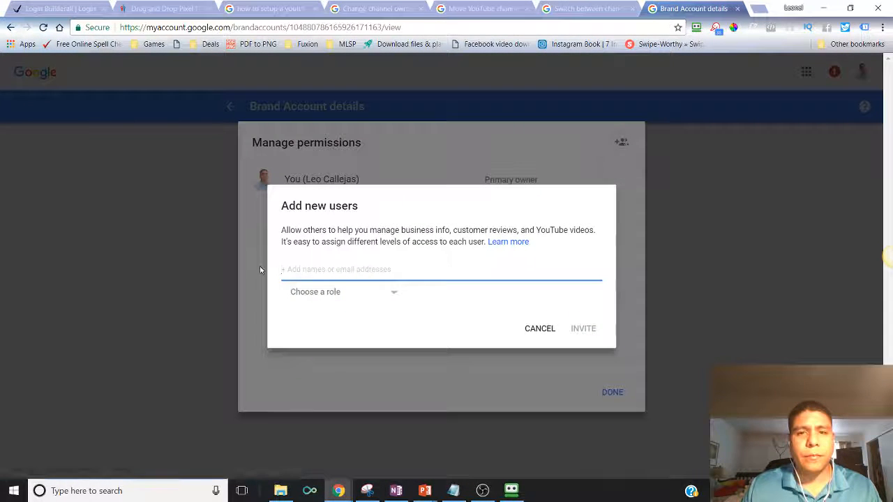
{"action": "left_click", "coordinate": [442, 270]}
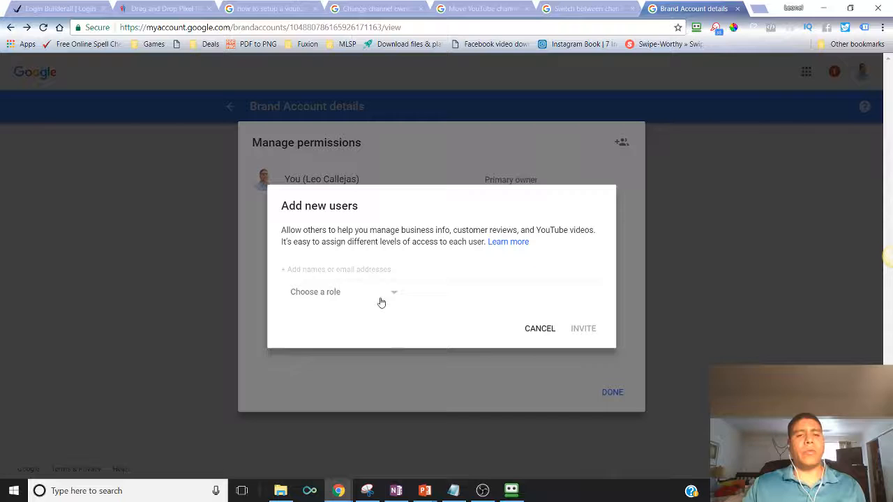
{"action": "left_click", "coordinate": [341, 292]}
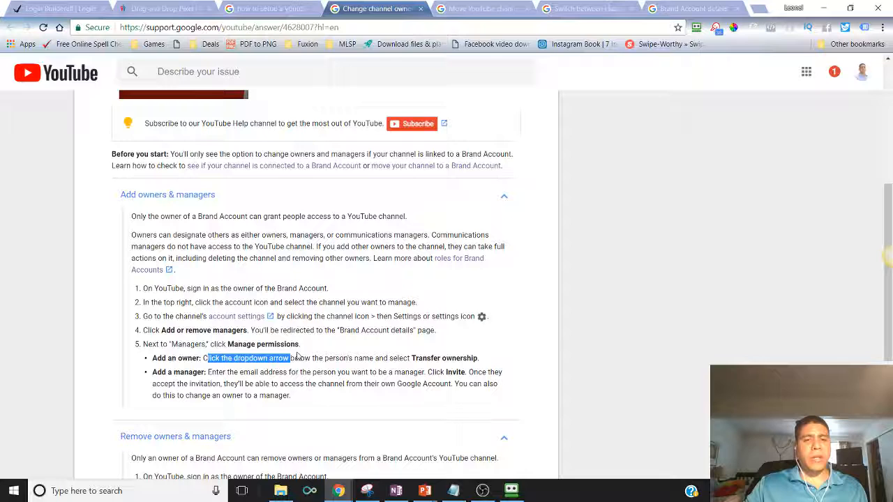
{"action": "left_click_drag", "start_coordinate": [208, 357], "coordinate": [477, 357]}
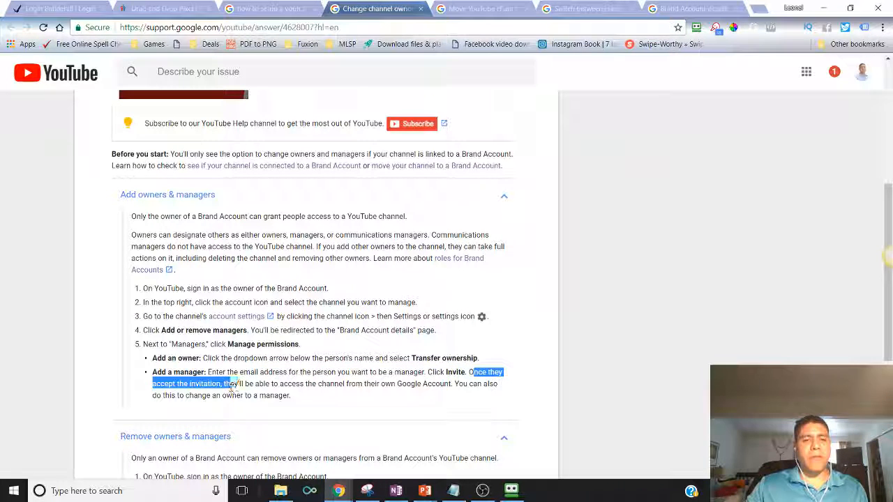
{"action": "left_click_drag", "start_coordinate": [230, 383], "coordinate": [402, 383]}
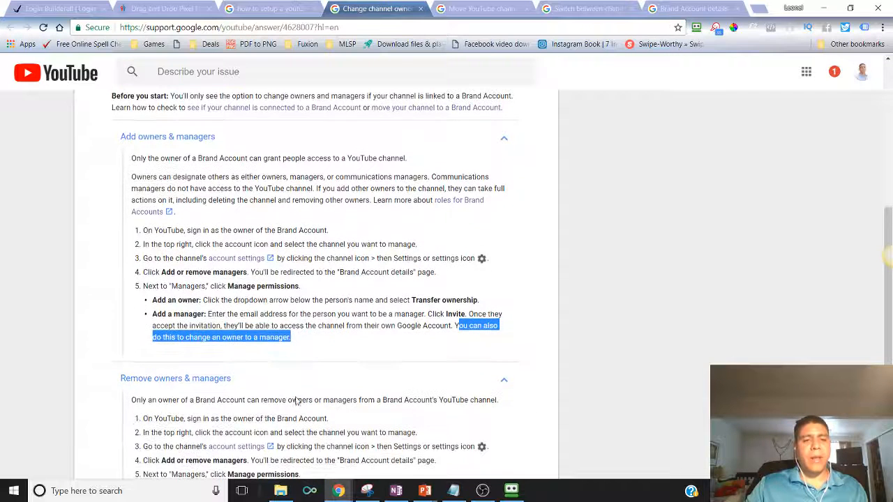
{"action": "scroll", "scroll_direction": "down", "scroll_amount": 3}
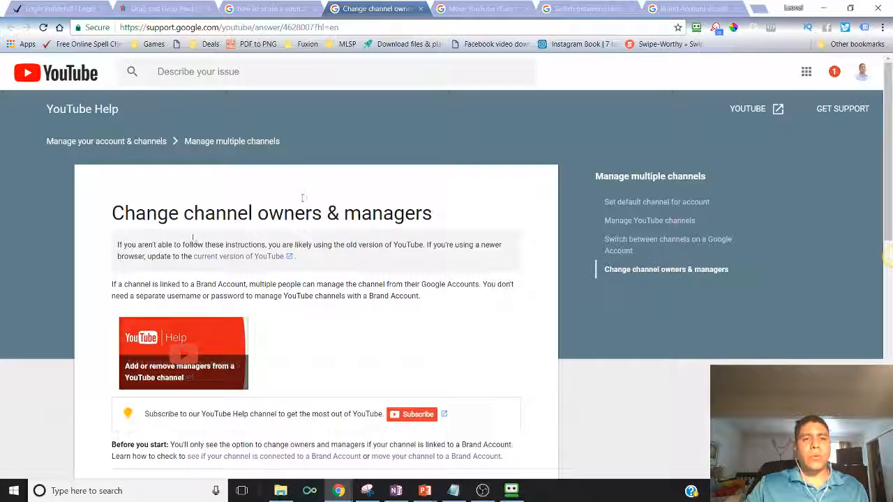
{"action": "mouse_move", "coordinate": [274, 347]}
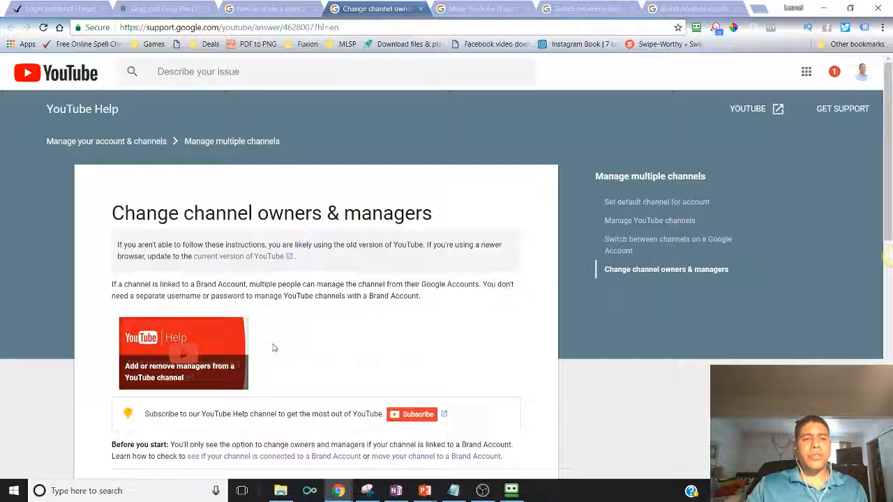
{"action": "mouse_move", "coordinate": [184, 356]}
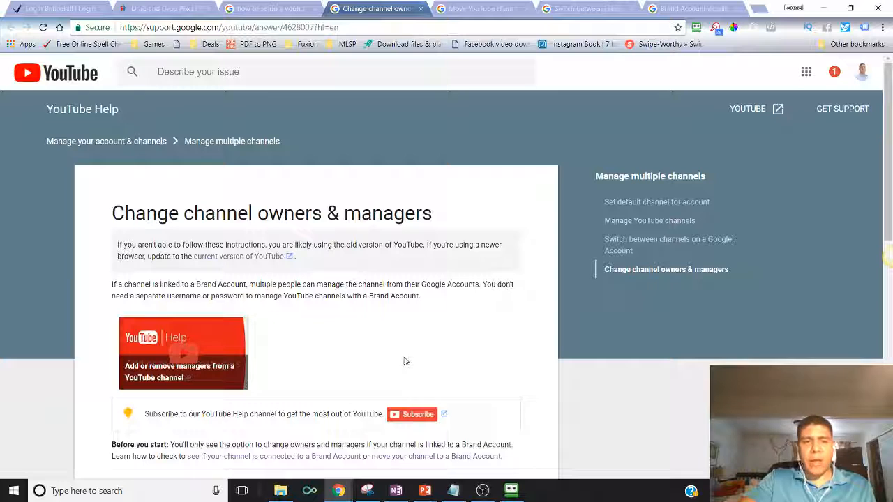
{"action": "mouse_move", "coordinate": [408, 360]}
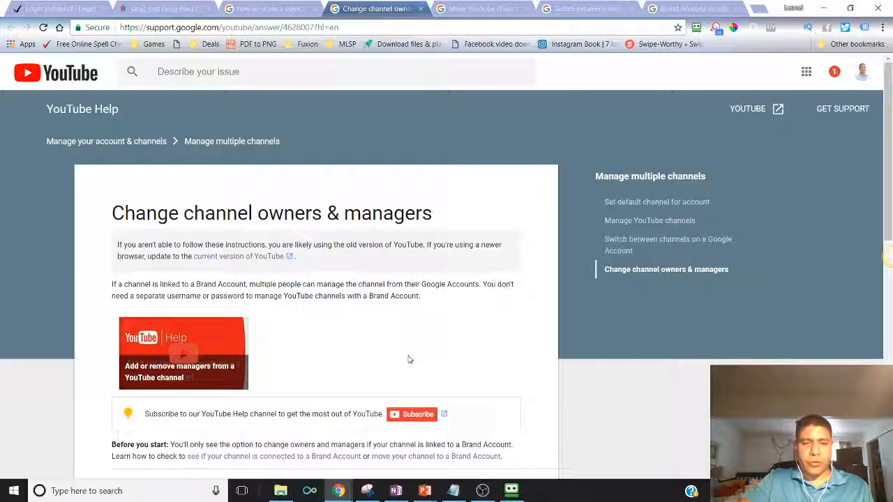